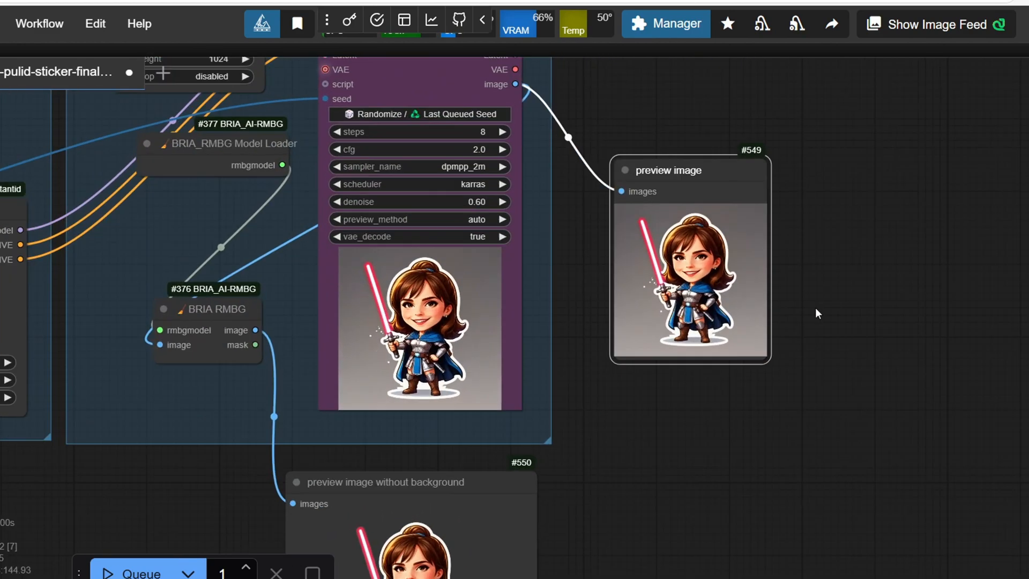
Open the Pulid Instantid SDXL Sticker folder and its sdxl-pulid-sticker-final-single.ai.json file
scroll(down, 3)
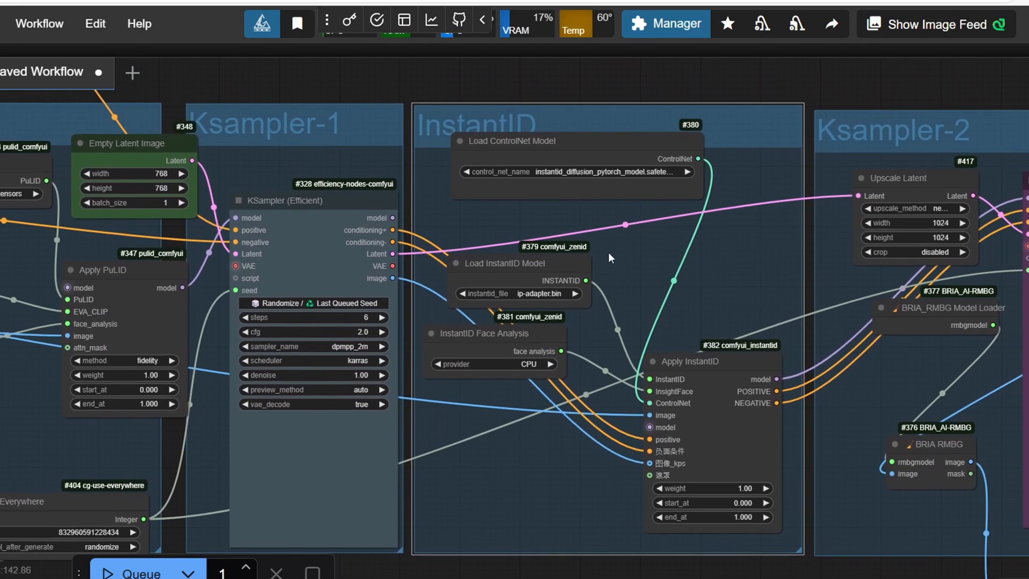
mouse_move(600, 255)
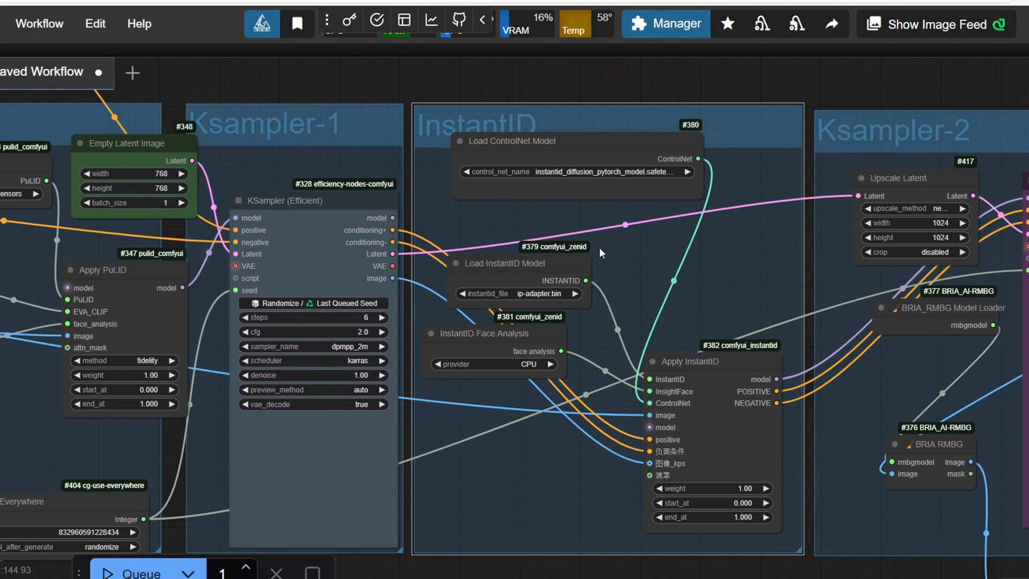
mouse_move(687, 572)
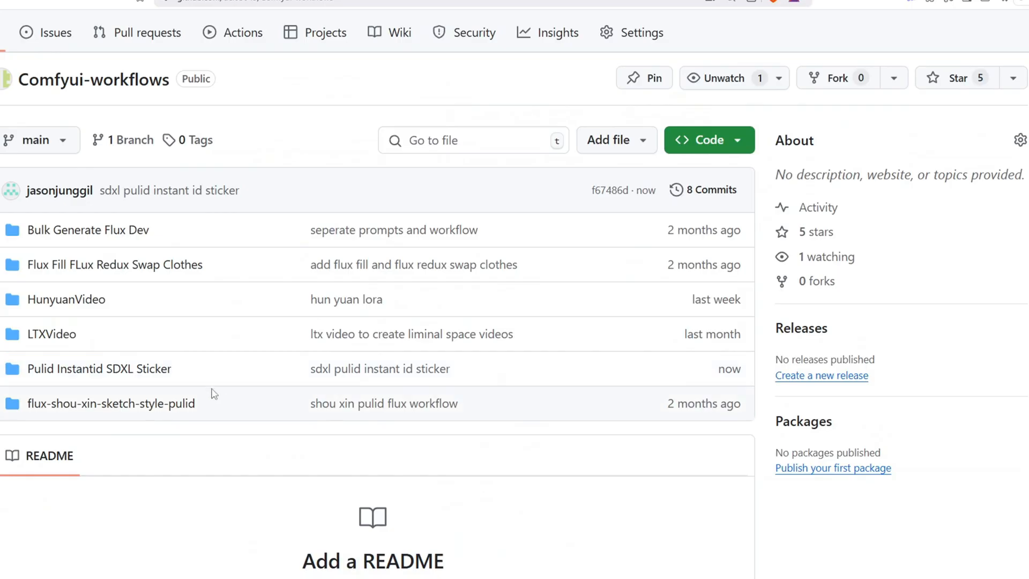
mouse_move(99, 368)
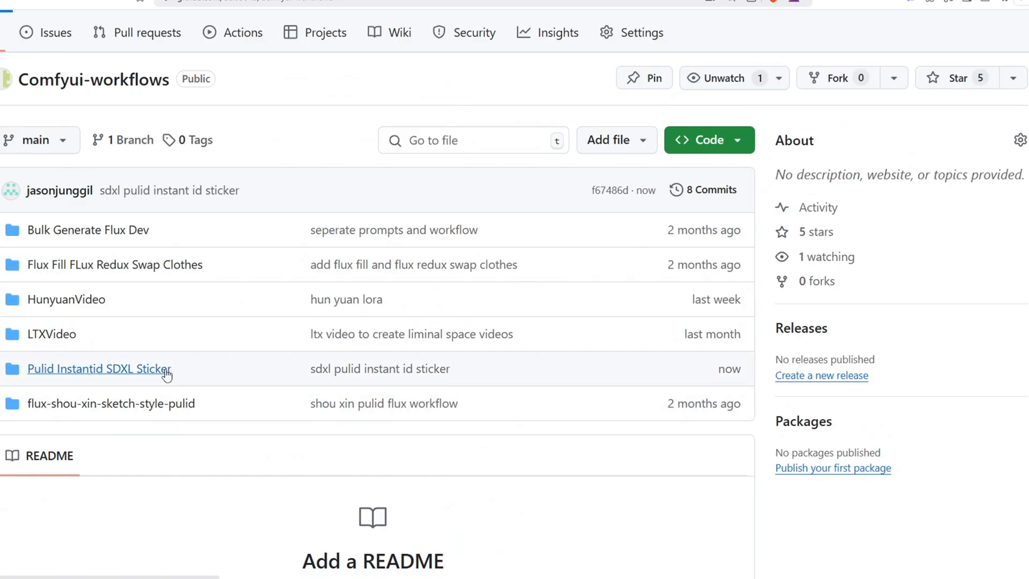
click(99, 368)
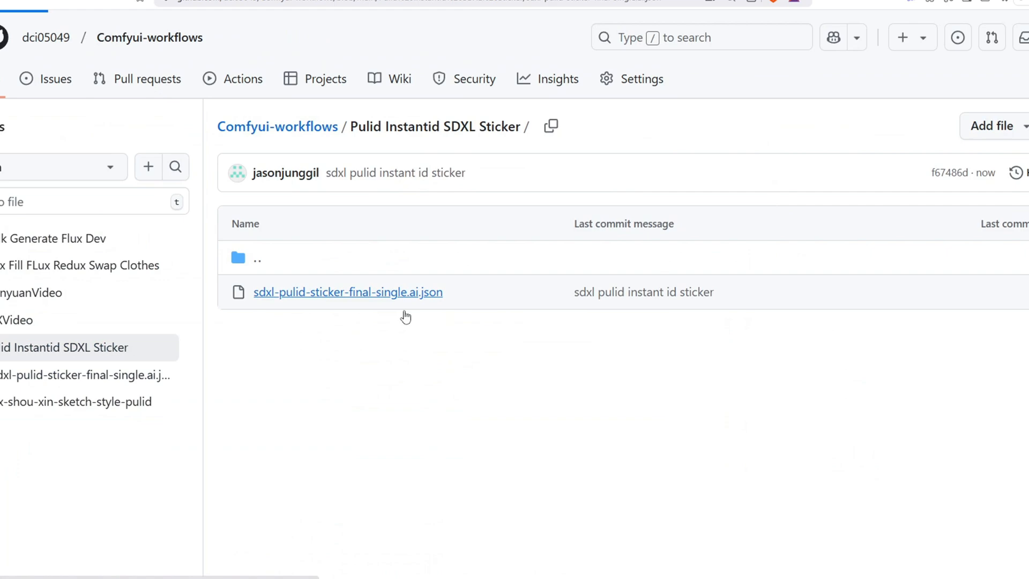
click(348, 292)
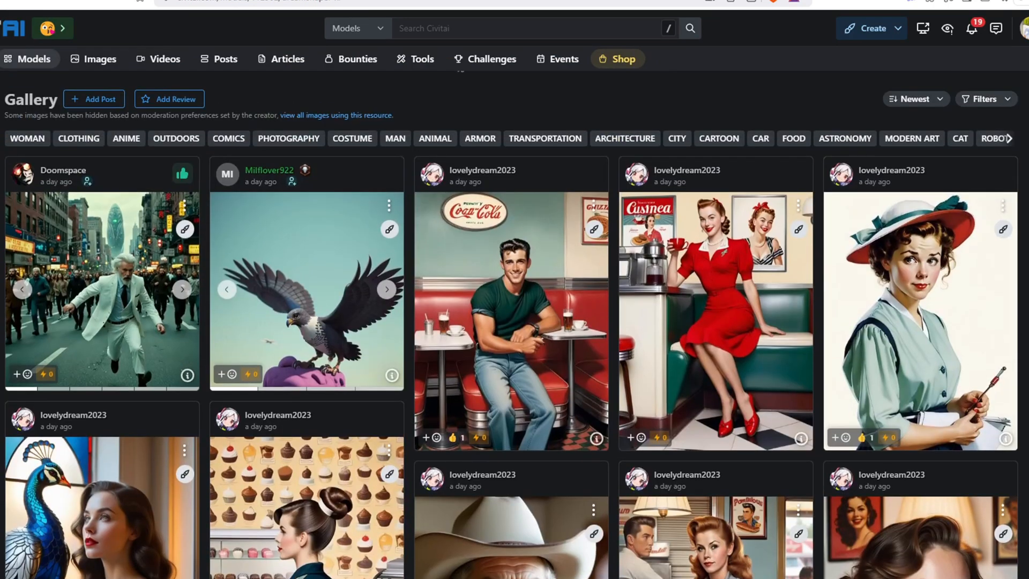
scroll(down, 3)
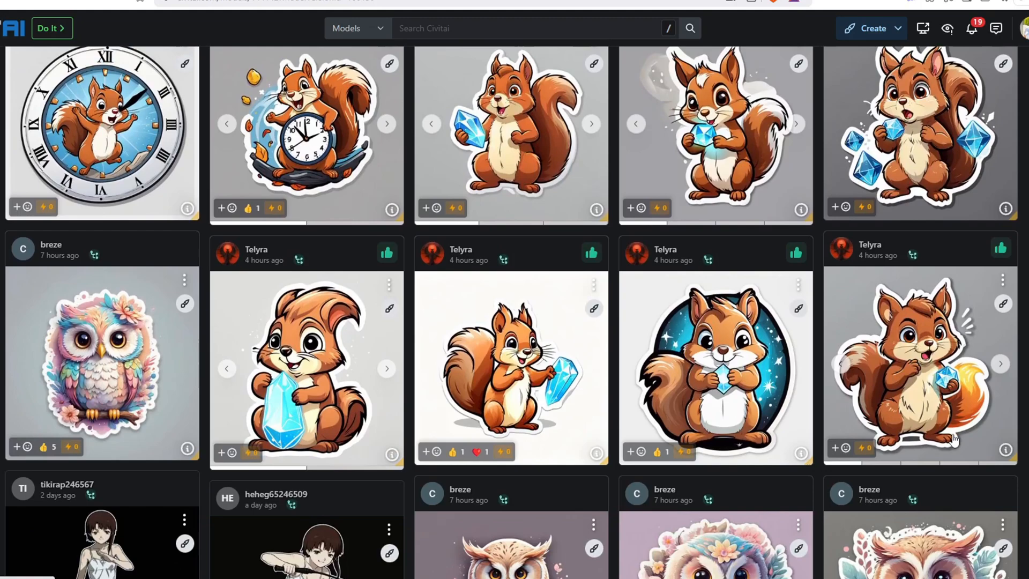
scroll(down, 3)
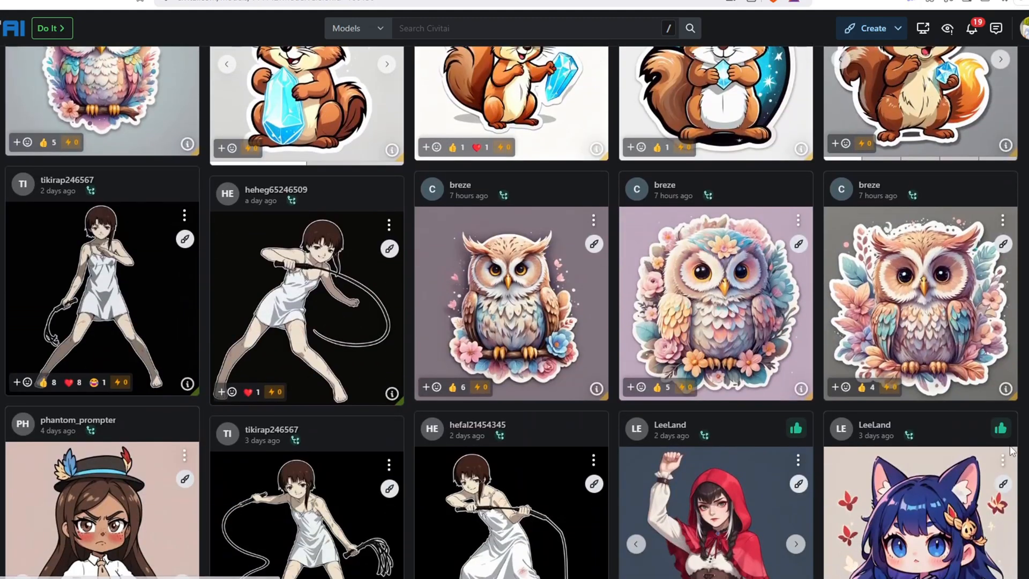
scroll(down, 3)
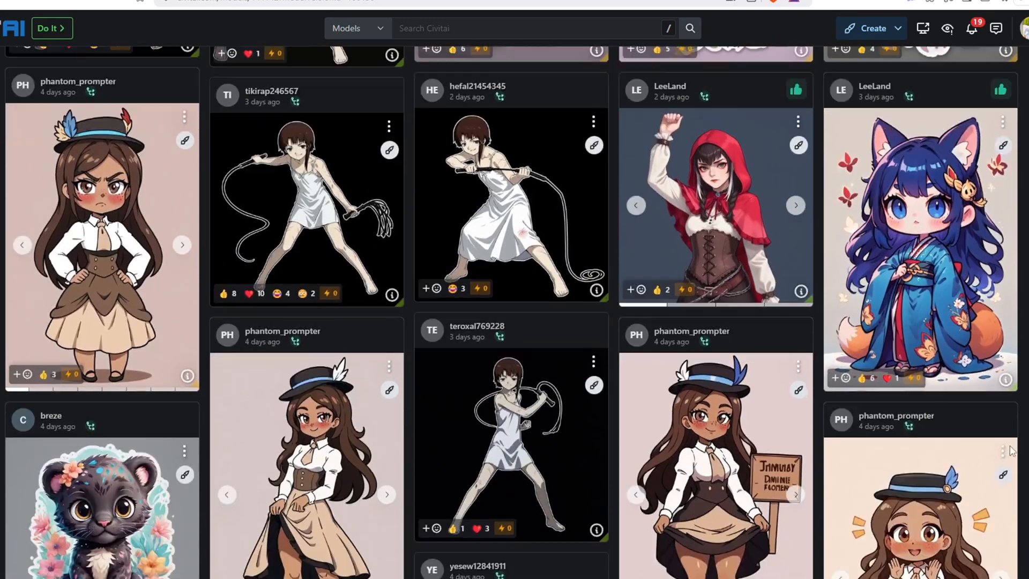
scroll(down, 3)
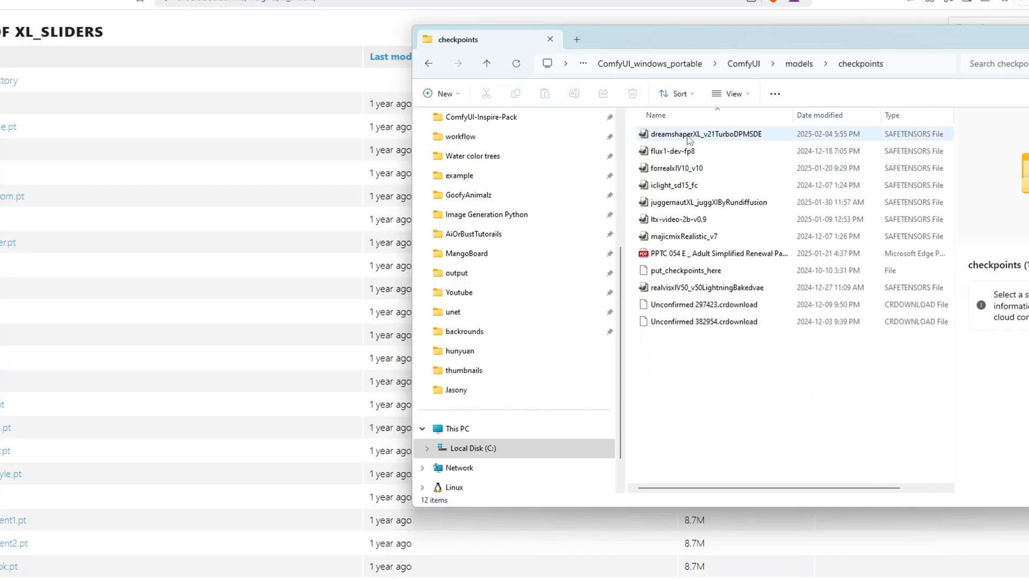
Go back from checkpoints to the ComfyUI models folder and browse its subfolders
click(704, 134)
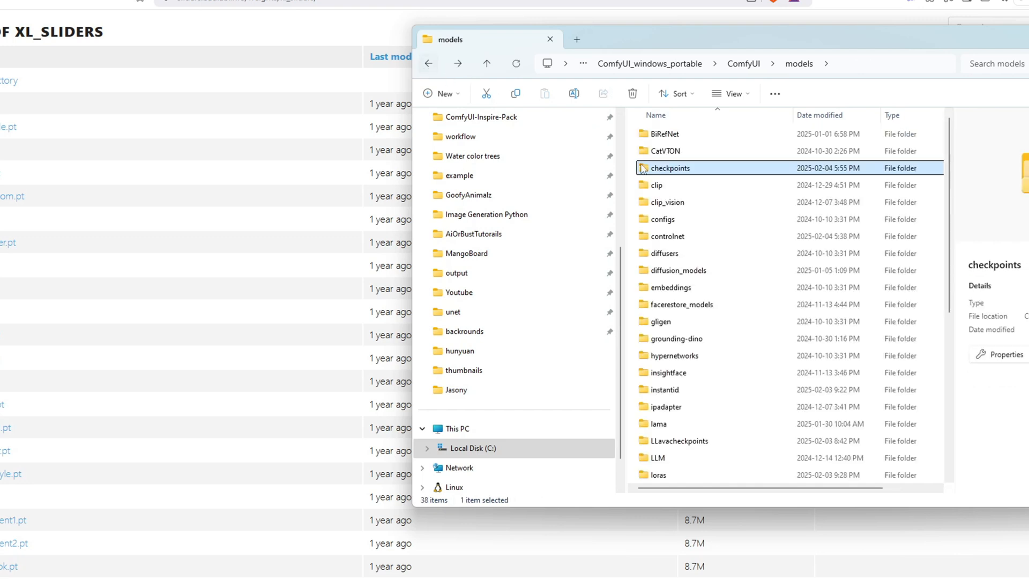
scroll(down, 3)
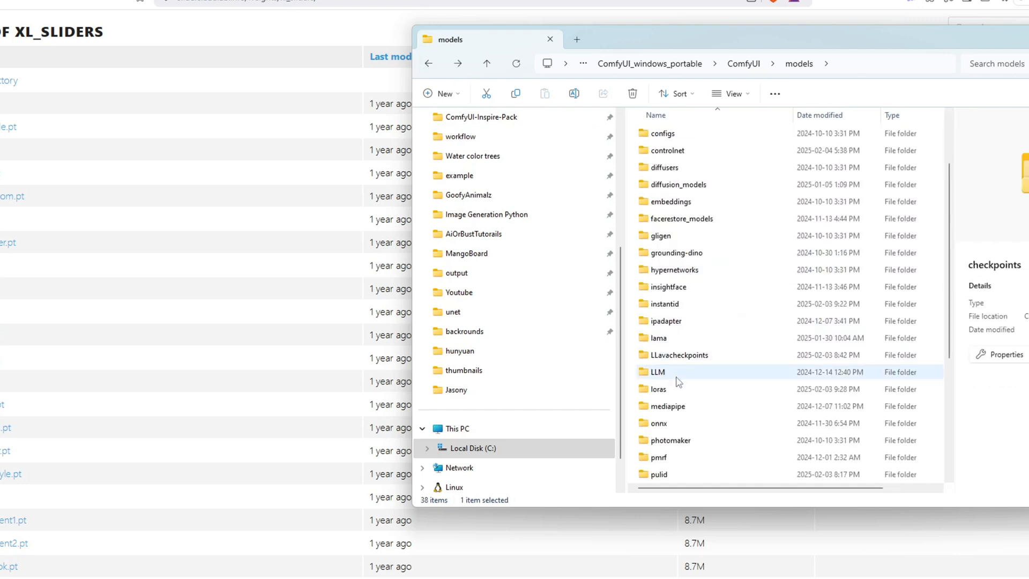
double_click(659, 389)
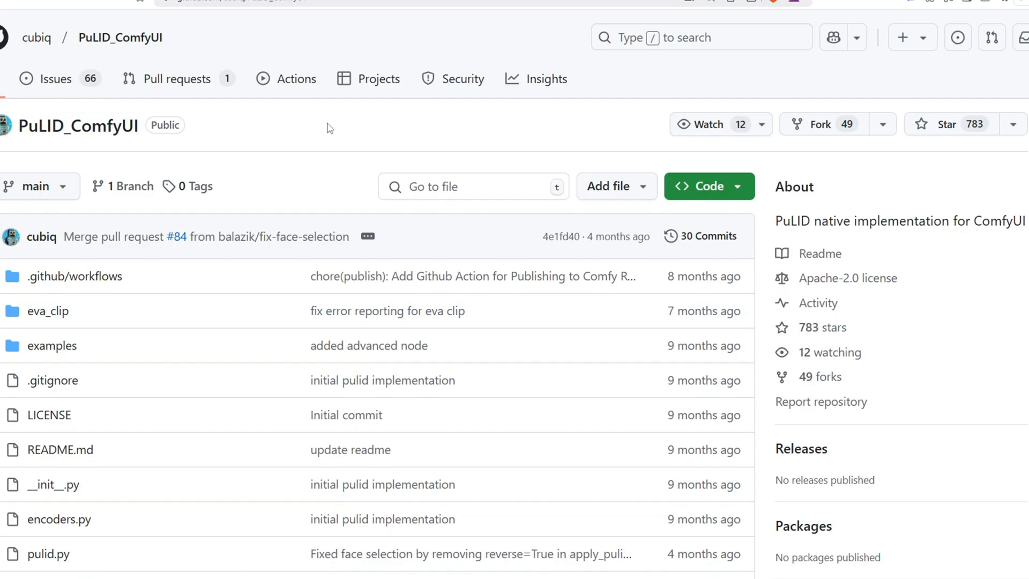
scroll(down, 3)
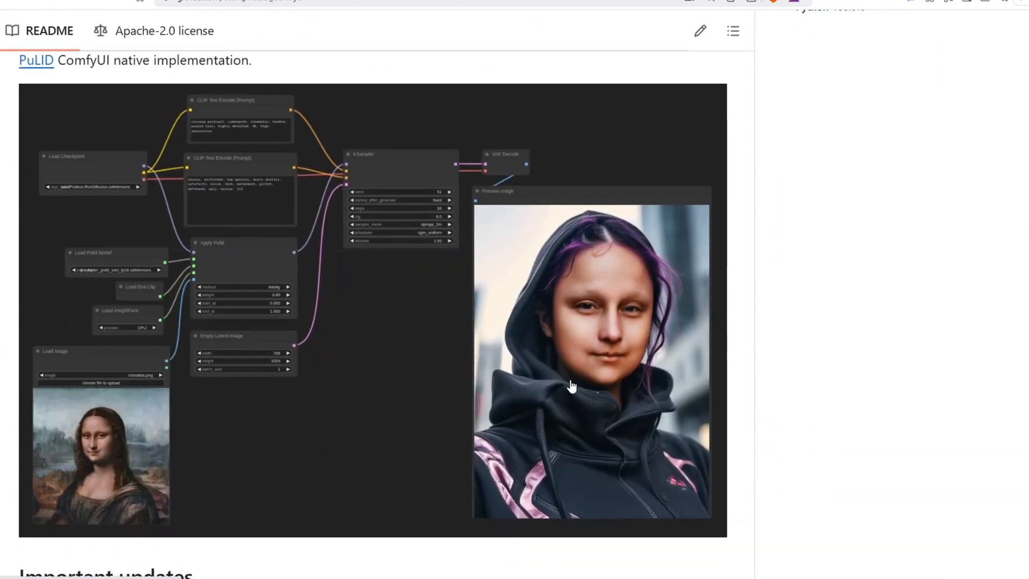
click(665, 24)
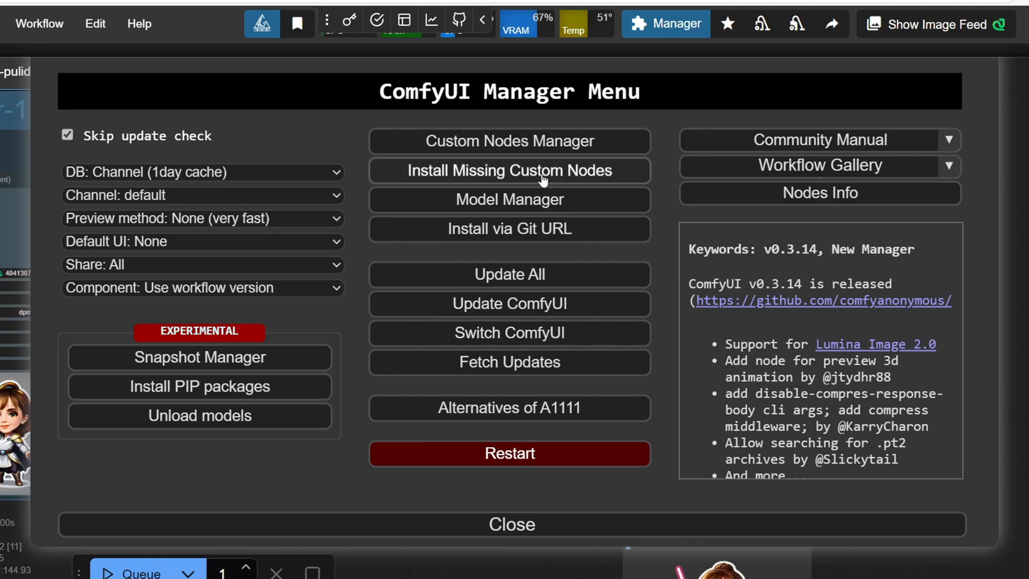
Search the Manager's custom nodes list for 'pulid' to confirm PuLID_ComfyUI is installed
click(510, 169)
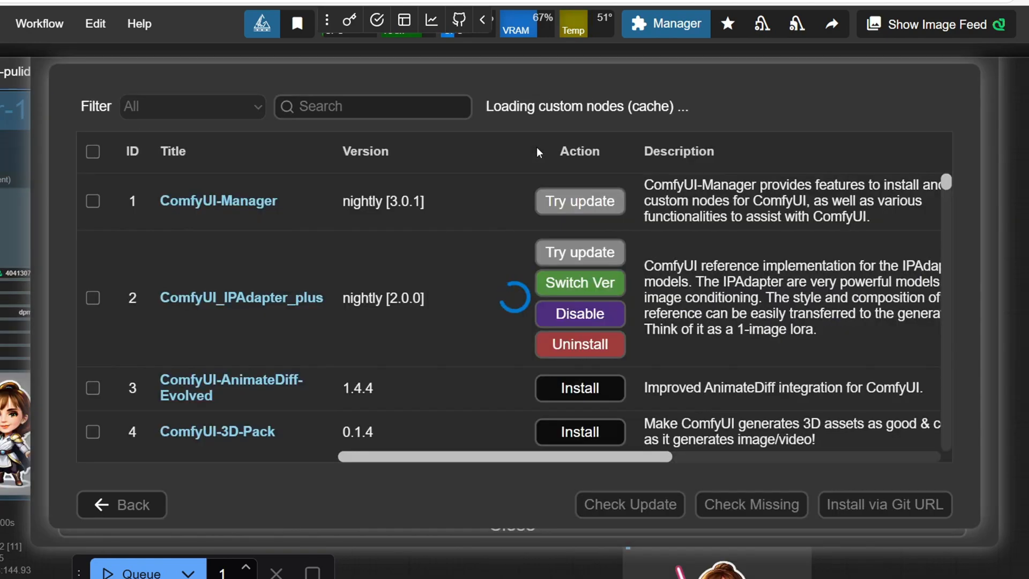
text(p)
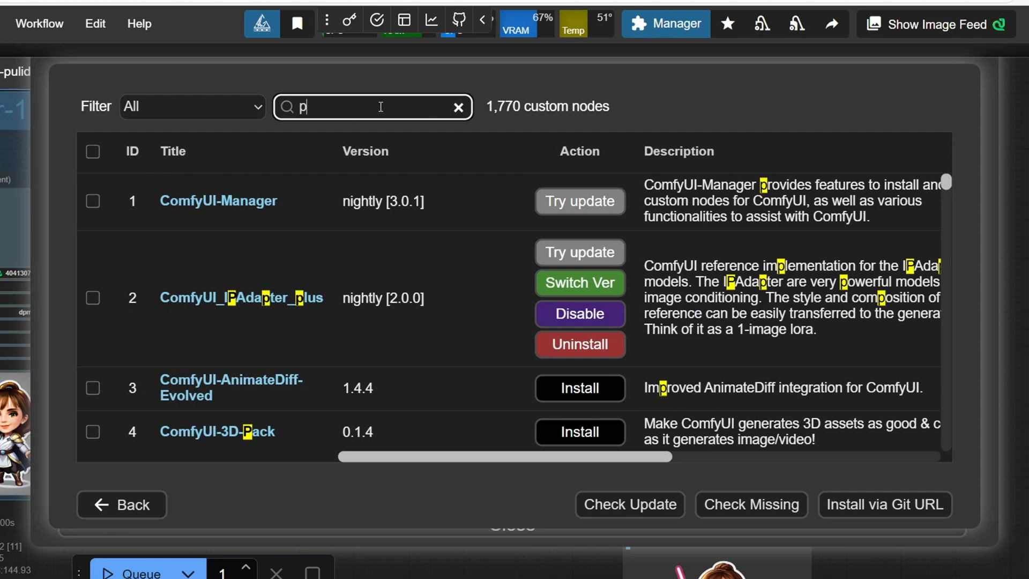
text(ulid_)
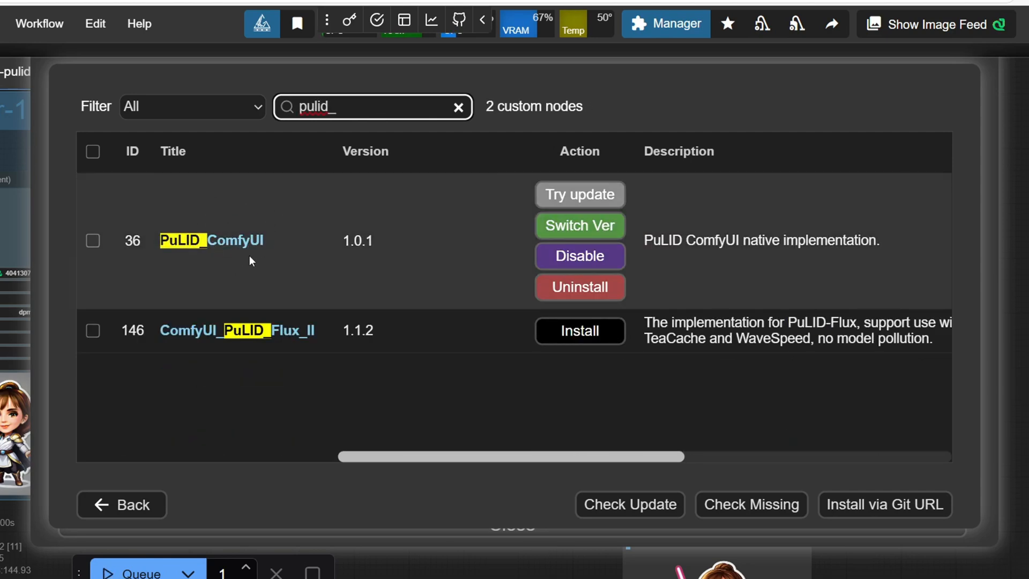
mouse_move(549, 296)
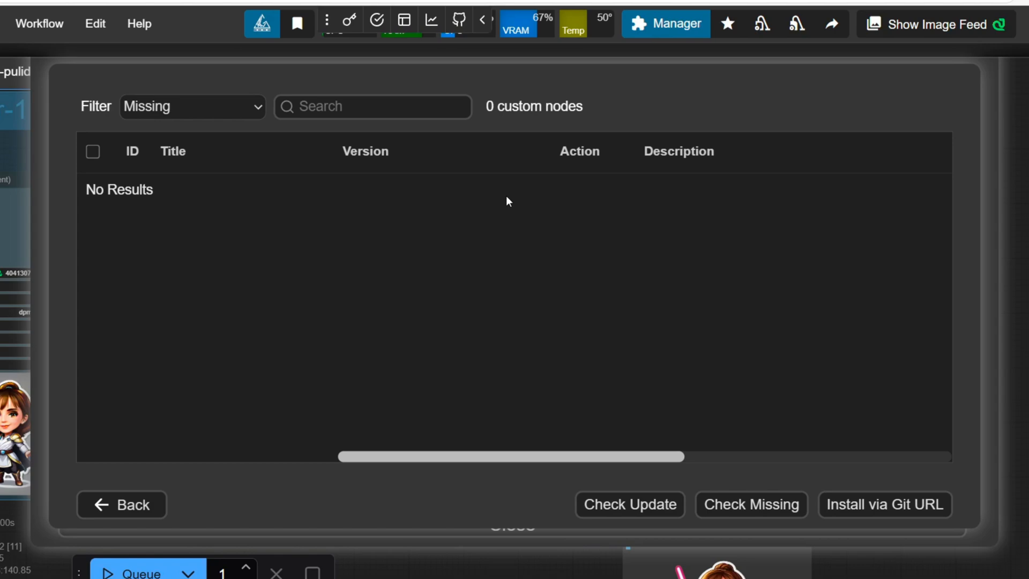
text(pulid)
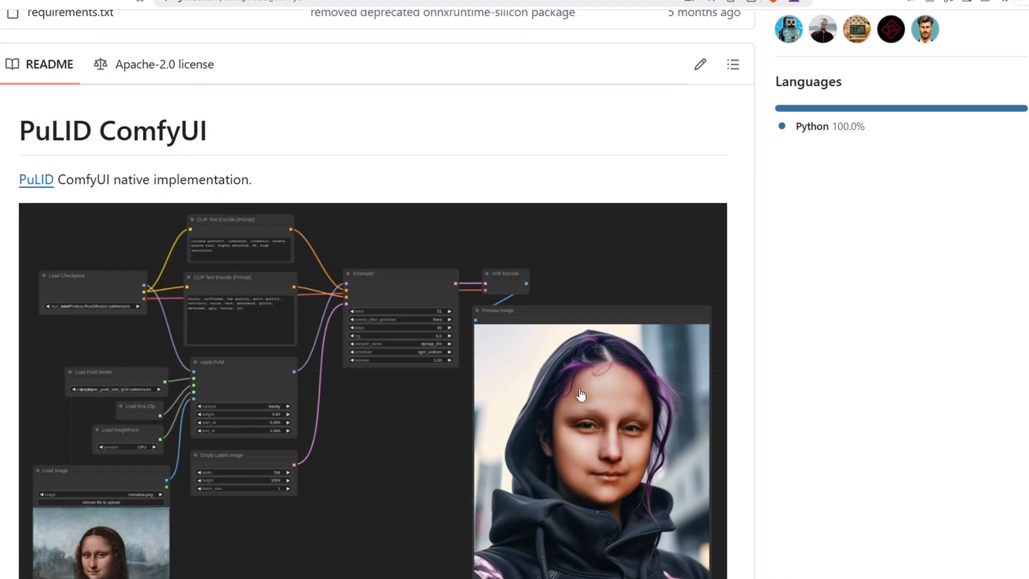
Save the PuLID SDXL model into ComfyUI's pulid folder, then follow the AntelopeV2 link
scroll(down, 3)
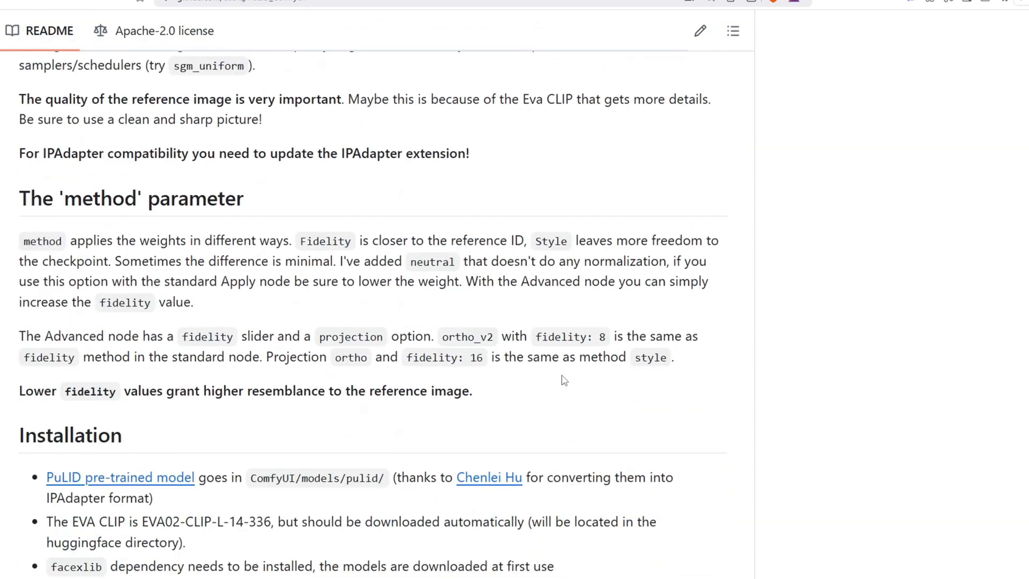
scroll(down, 3)
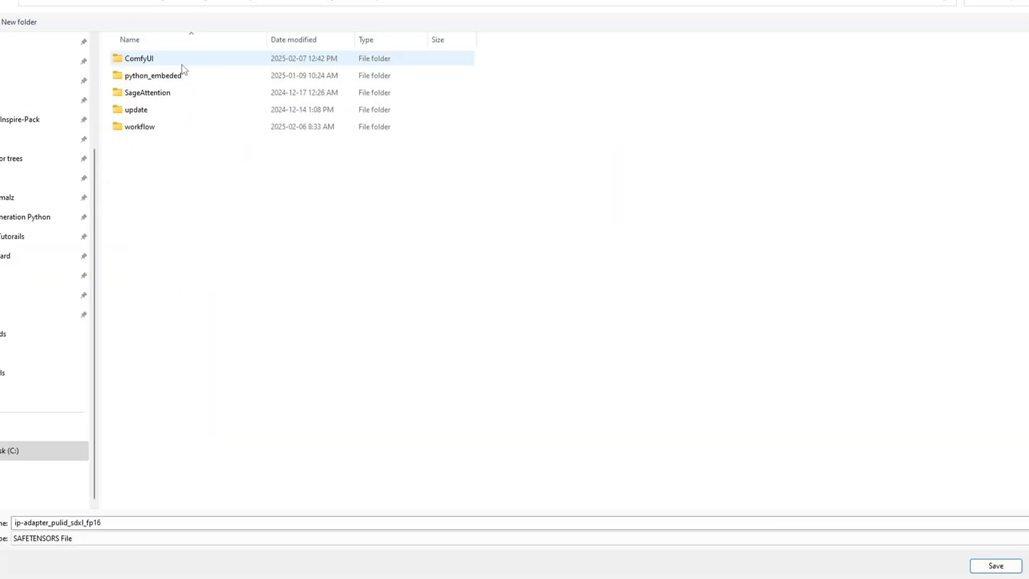
double_click(139, 58)
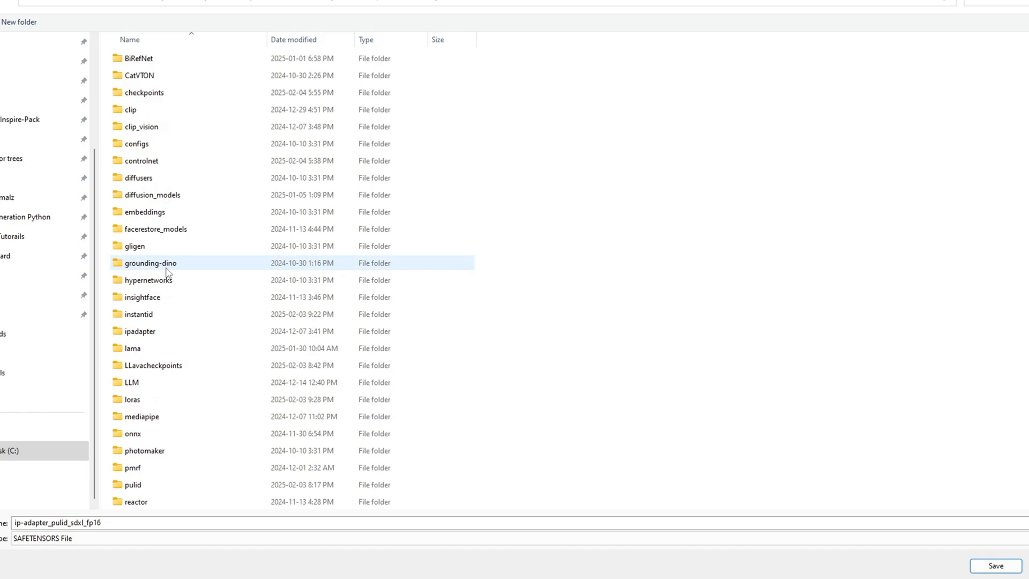
double_click(134, 485)
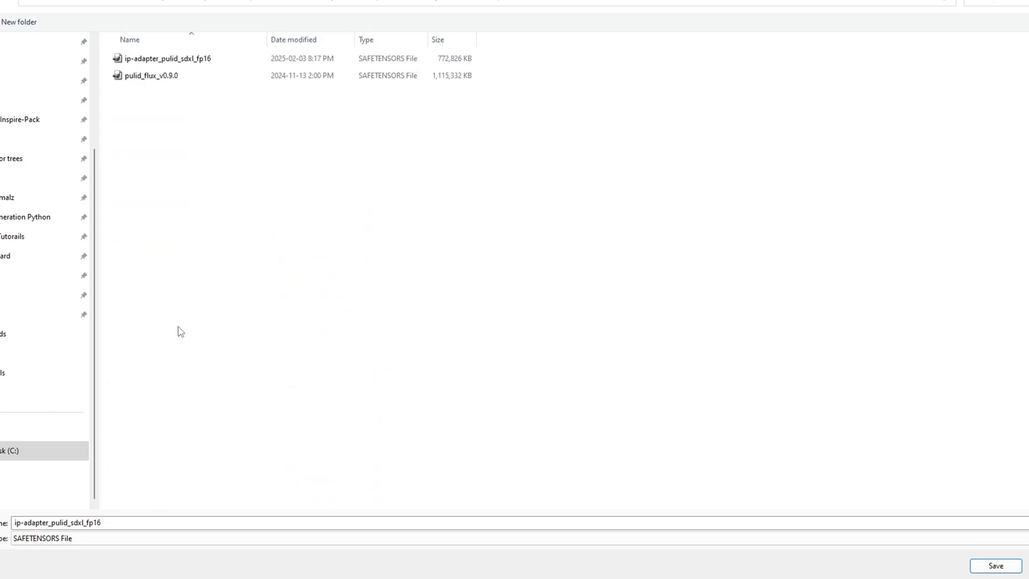
click(167, 58)
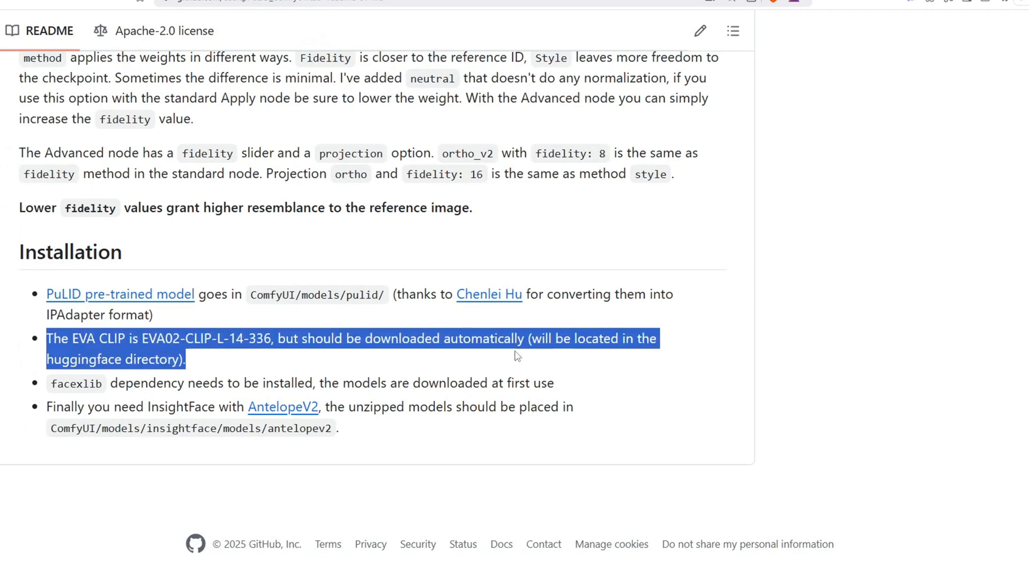
mouse_move(495, 446)
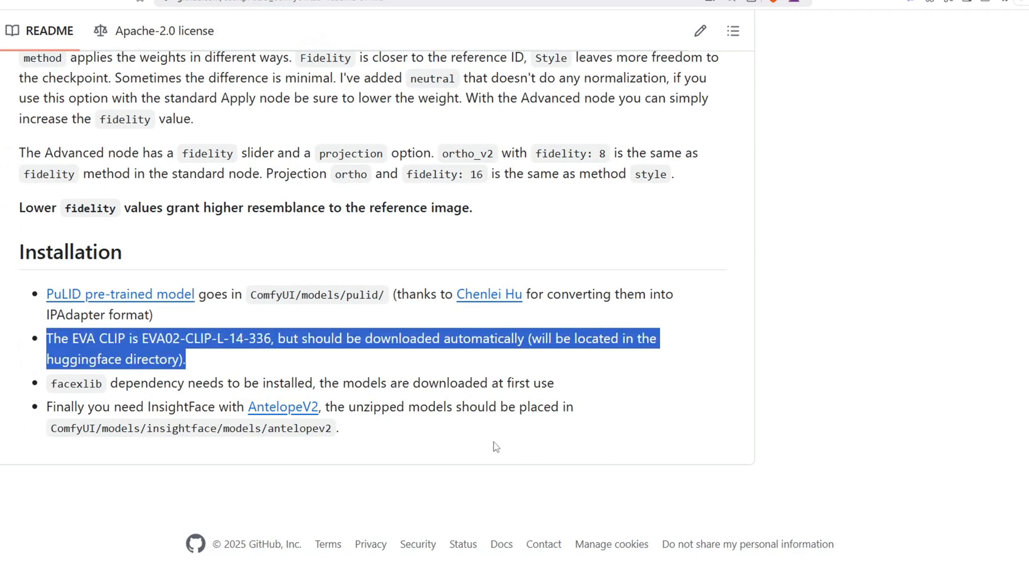
drag(52, 383, 449, 383)
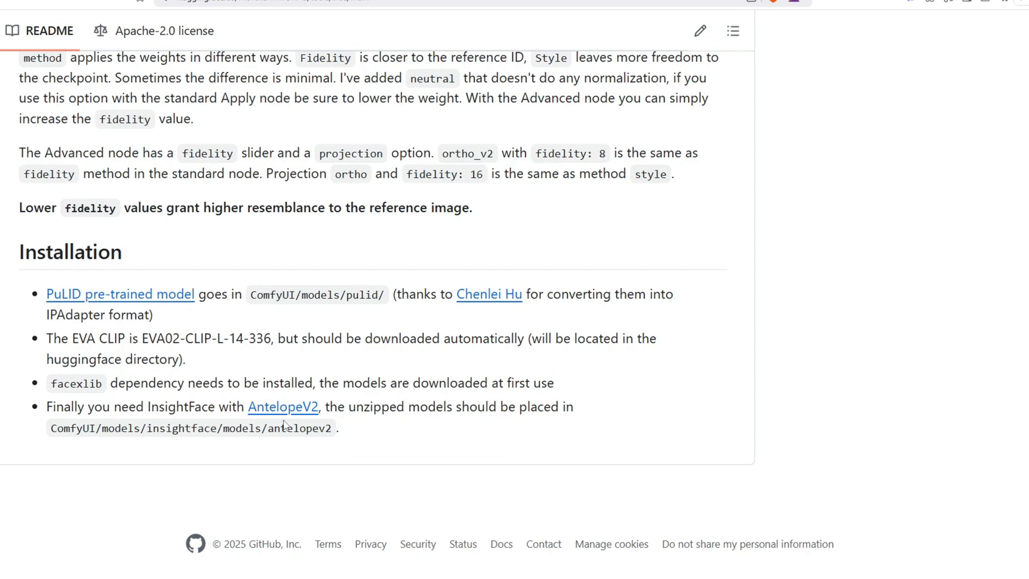
click(284, 406)
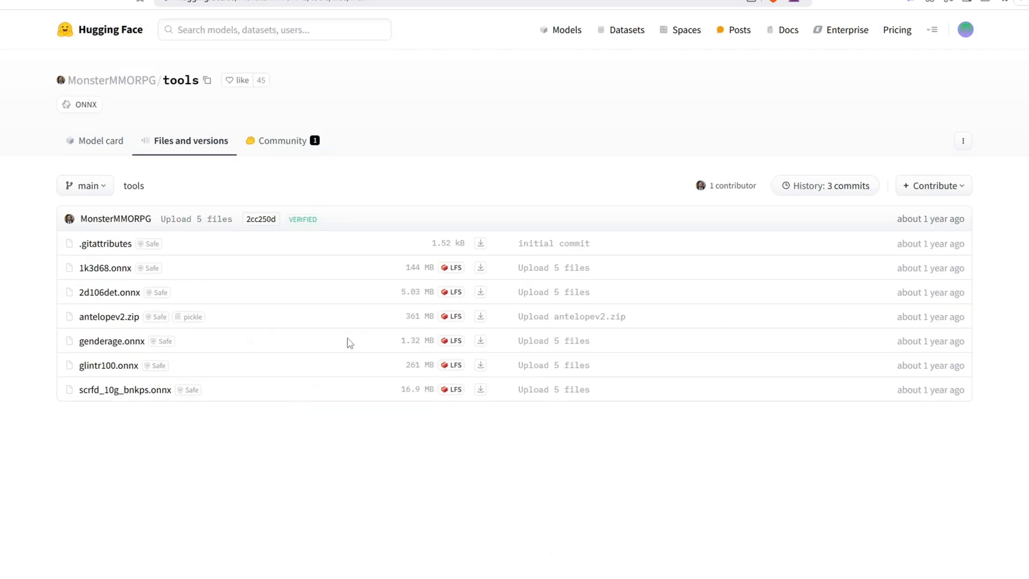
mouse_move(479, 316)
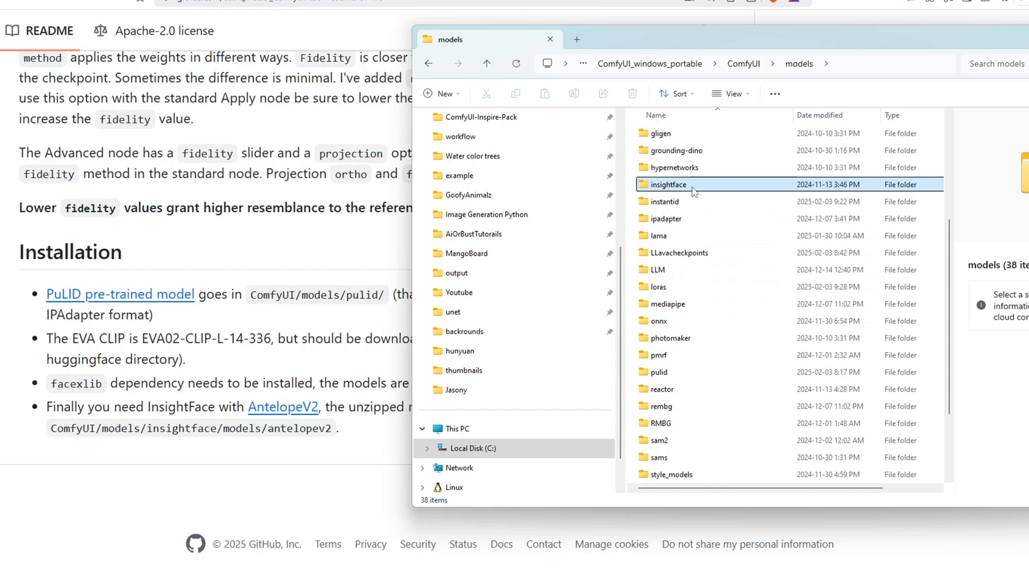
Open the insightface folder inside ComfyUI/models
double_click(668, 184)
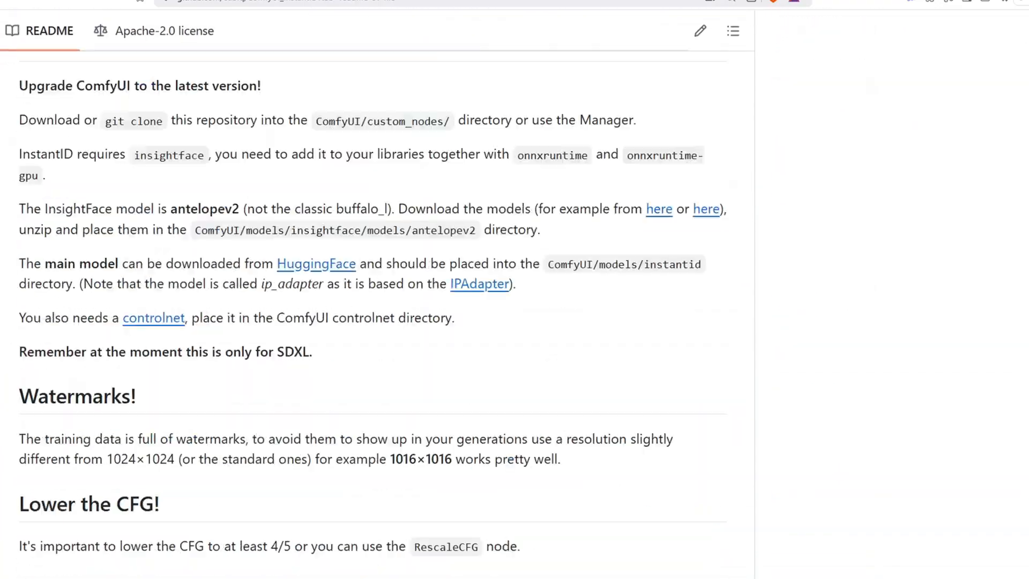
Search the Manager for 'instant' and highlight InstantID's insightface and antelopev2 requirements
click(664, 24)
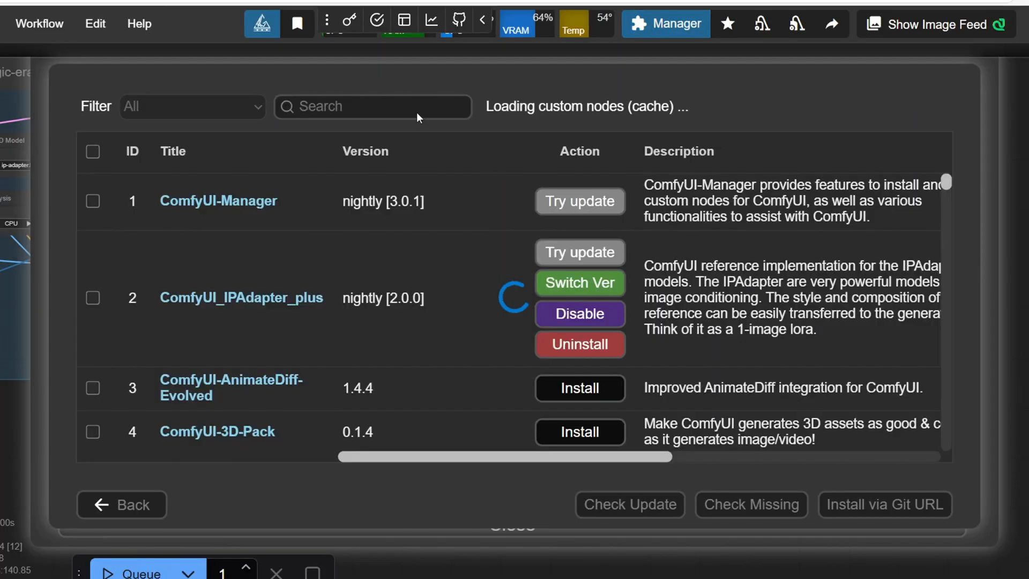
text(instant)
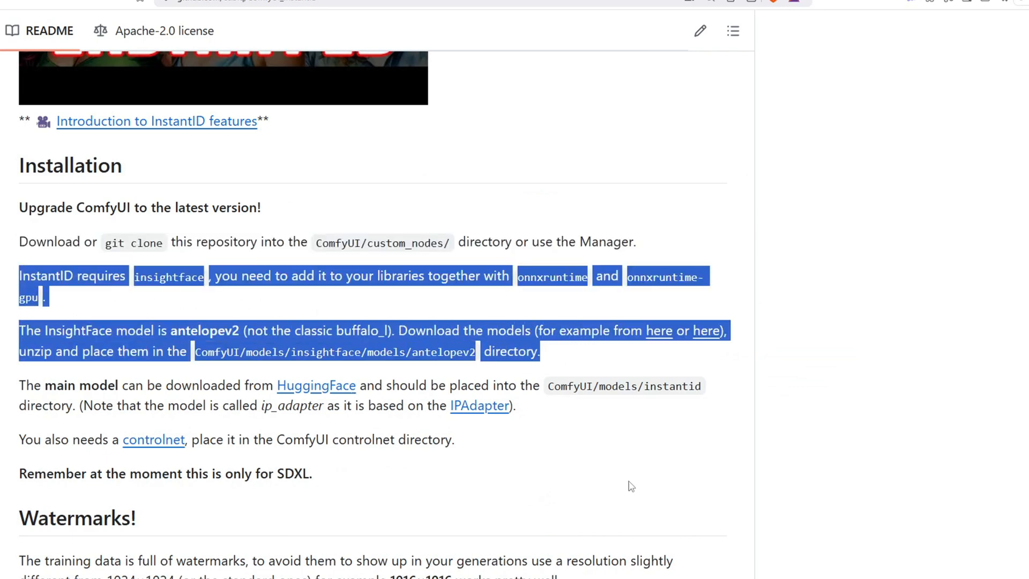
click(35, 390)
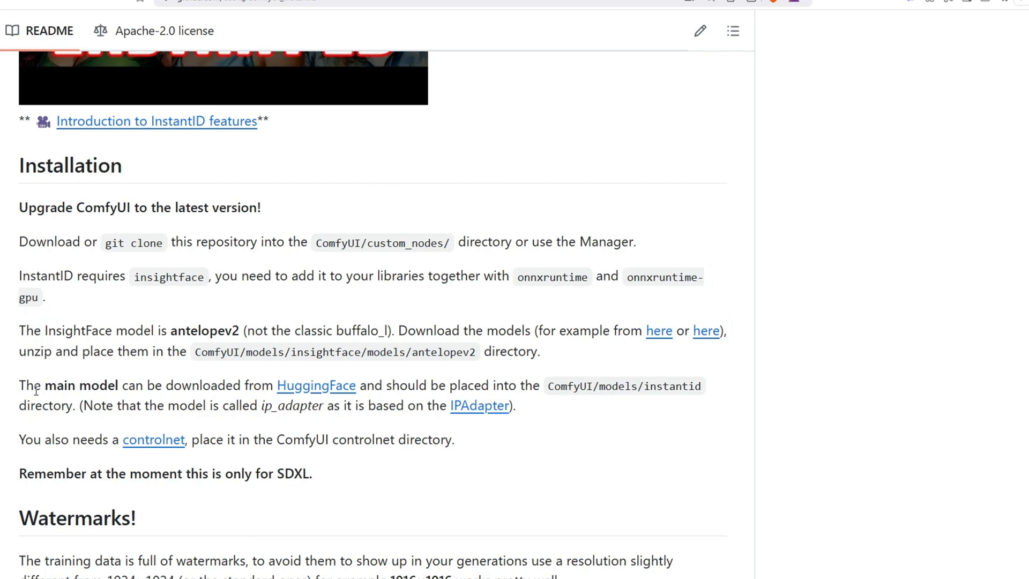
drag(19, 276, 352, 330)
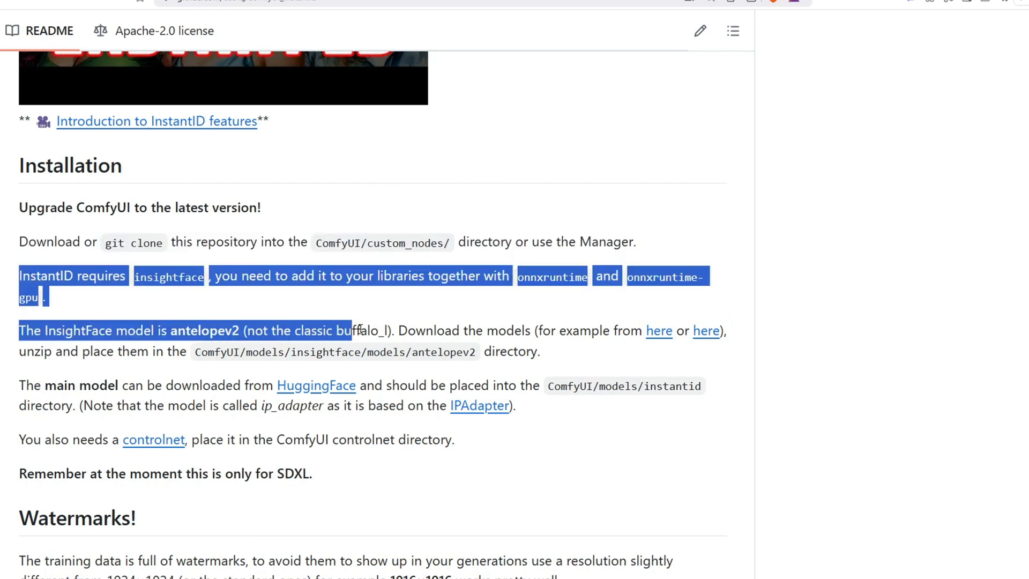
drag(351, 330, 540, 351)
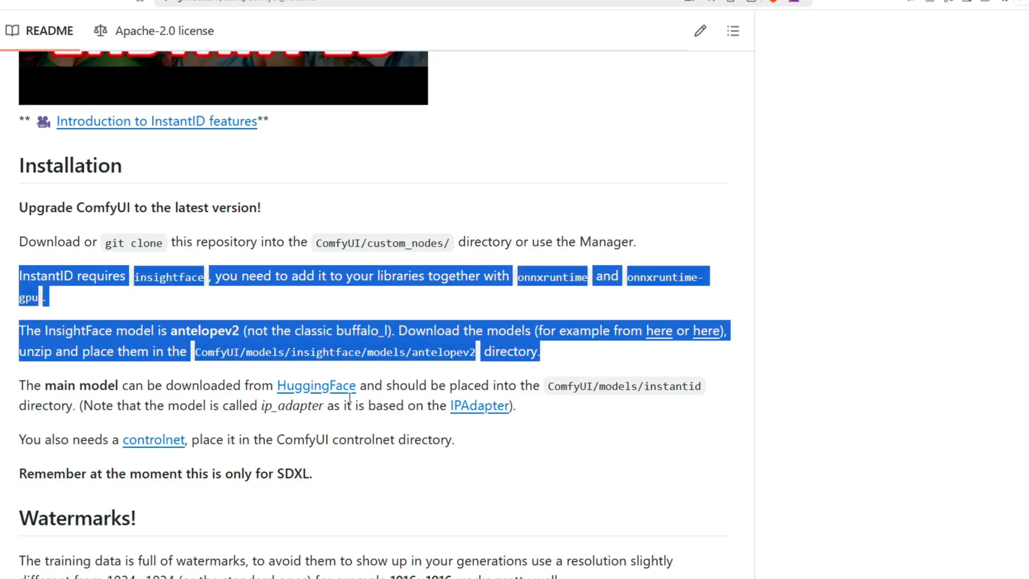
mouse_move(630, 486)
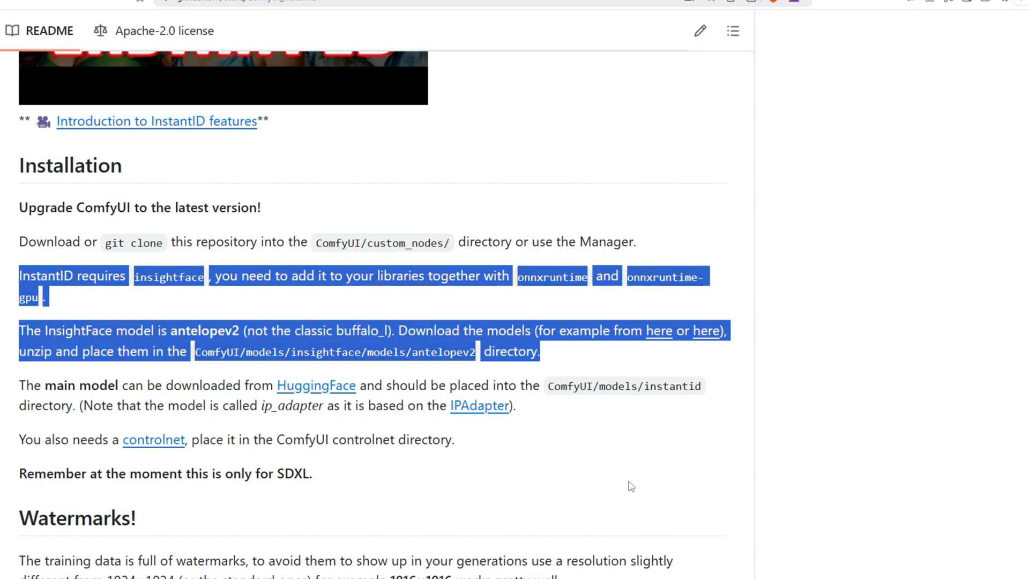
click(58, 398)
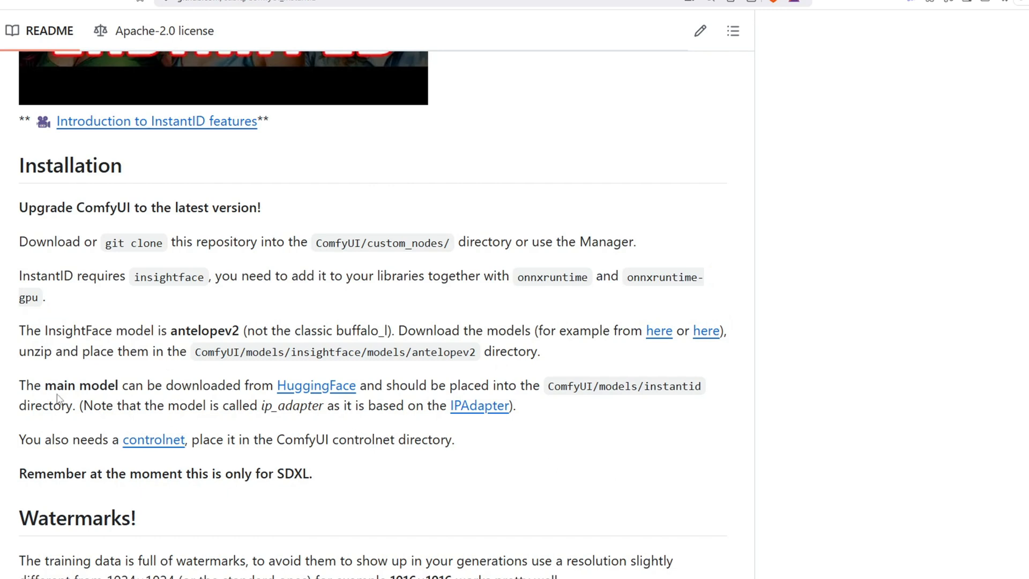
drag(19, 385, 324, 406)
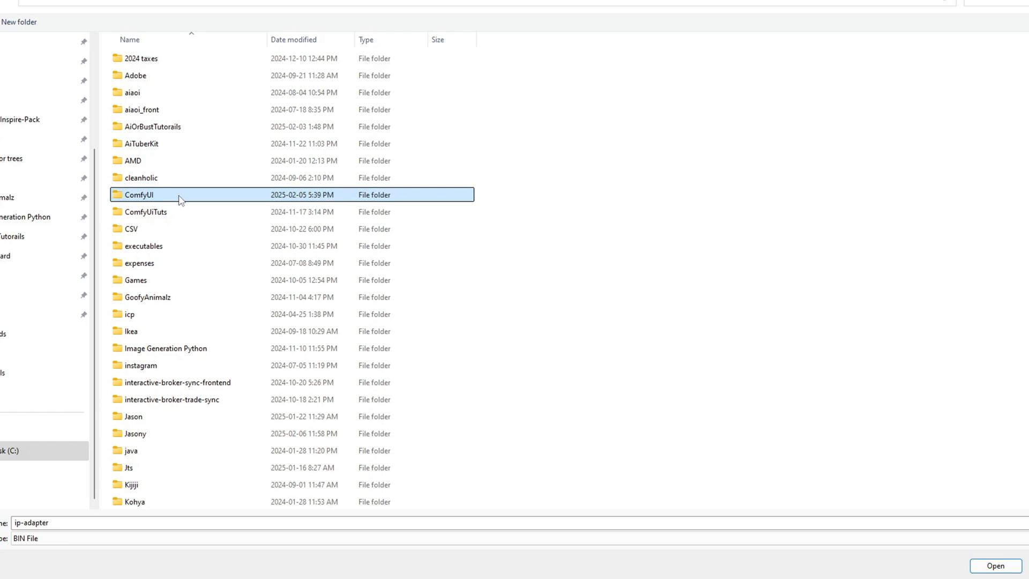
Save the InstantID ControlNet model to ComfyUI/models/controlnet as instantid_diffusion_pytorch_model
double_click(138, 195)
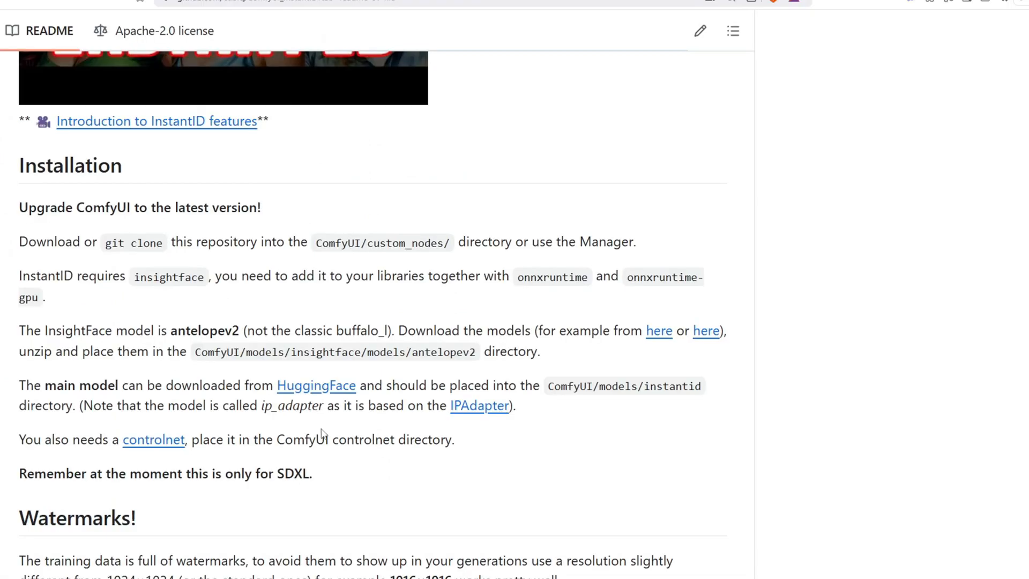
mouse_move(154, 439)
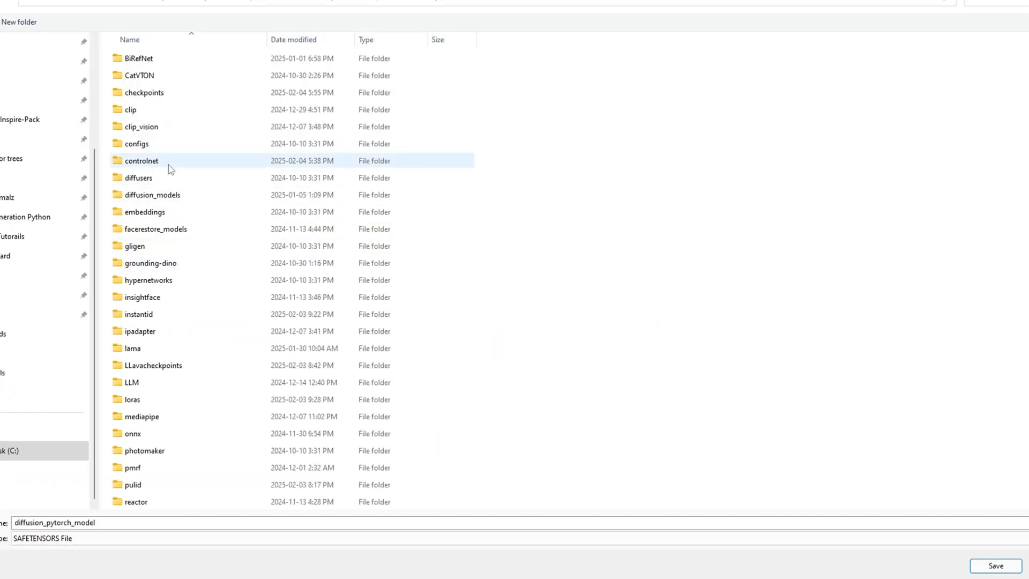
double_click(140, 161)
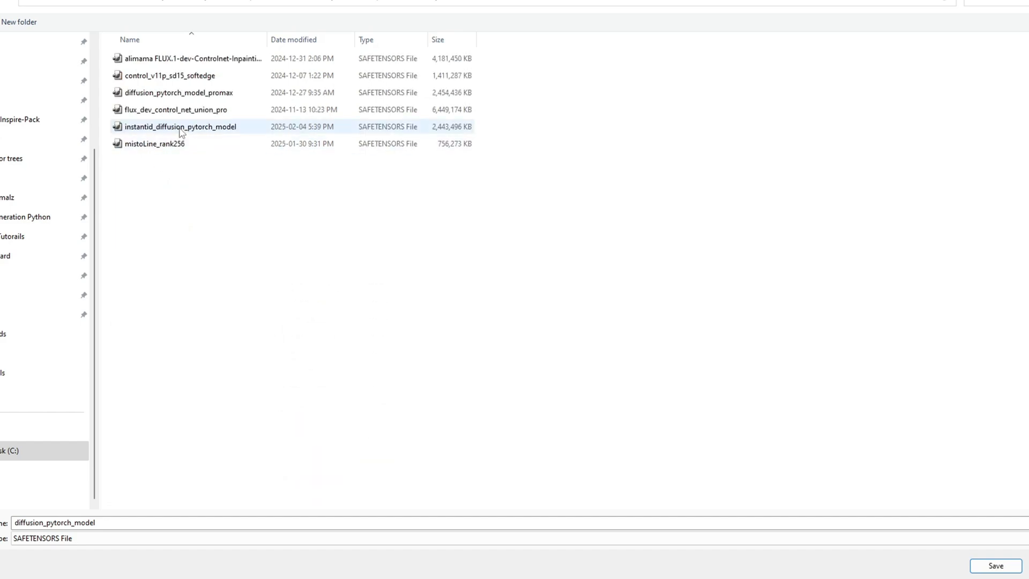
click(181, 126)
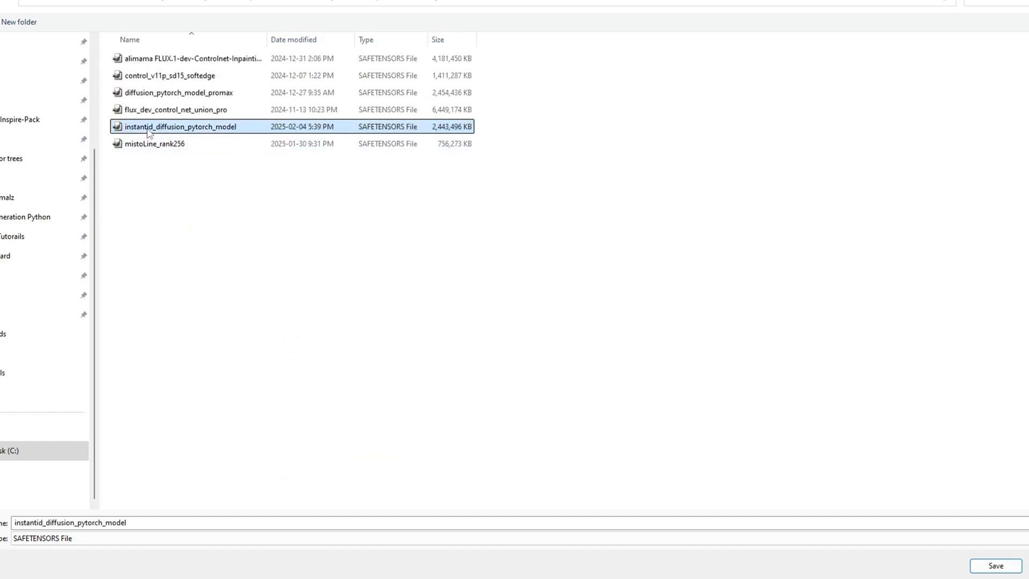
click(995, 566)
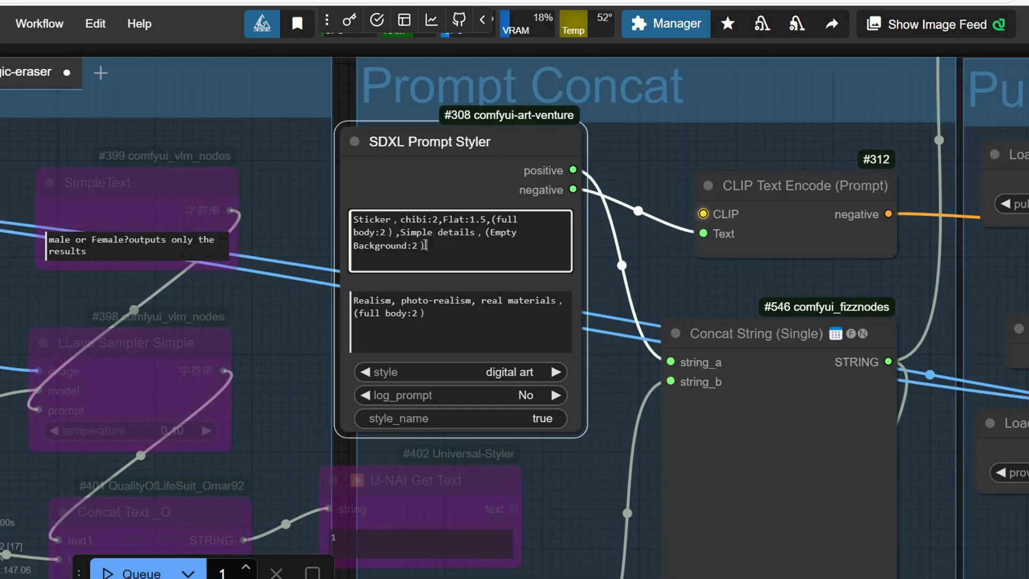
triple_click(459, 306)
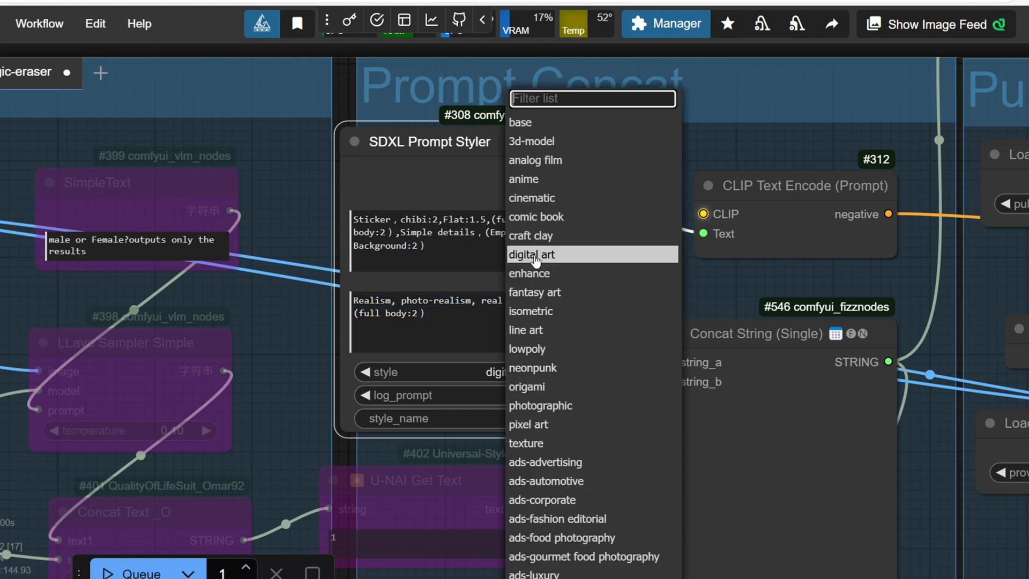
click(532, 255)
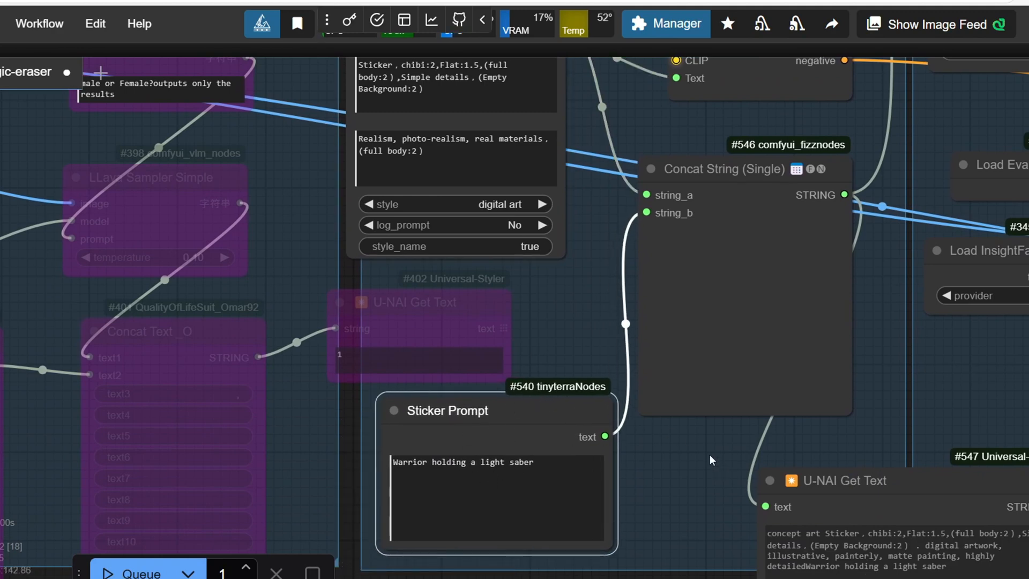
mouse_move(720, 438)
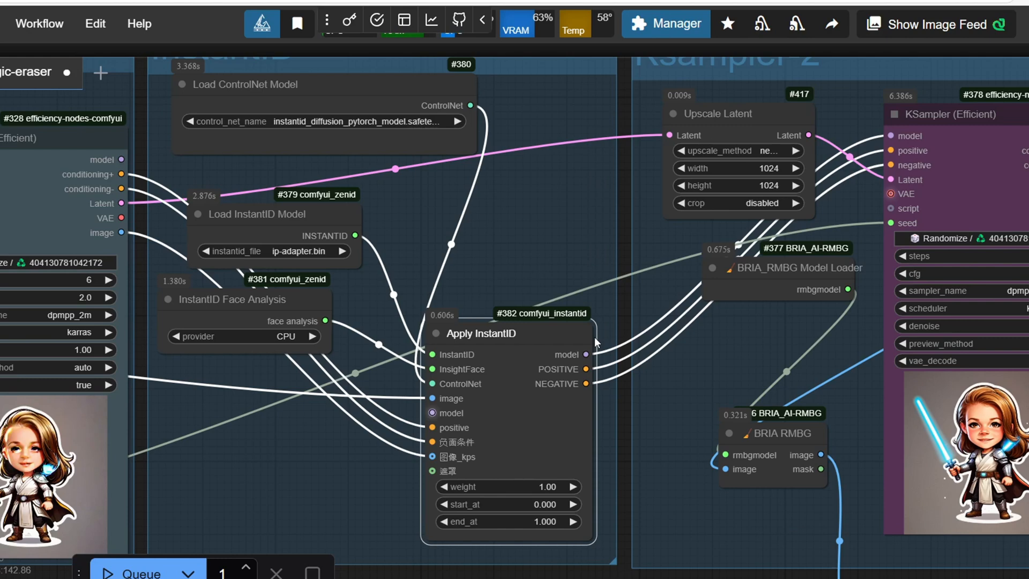
mouse_move(625, 348)
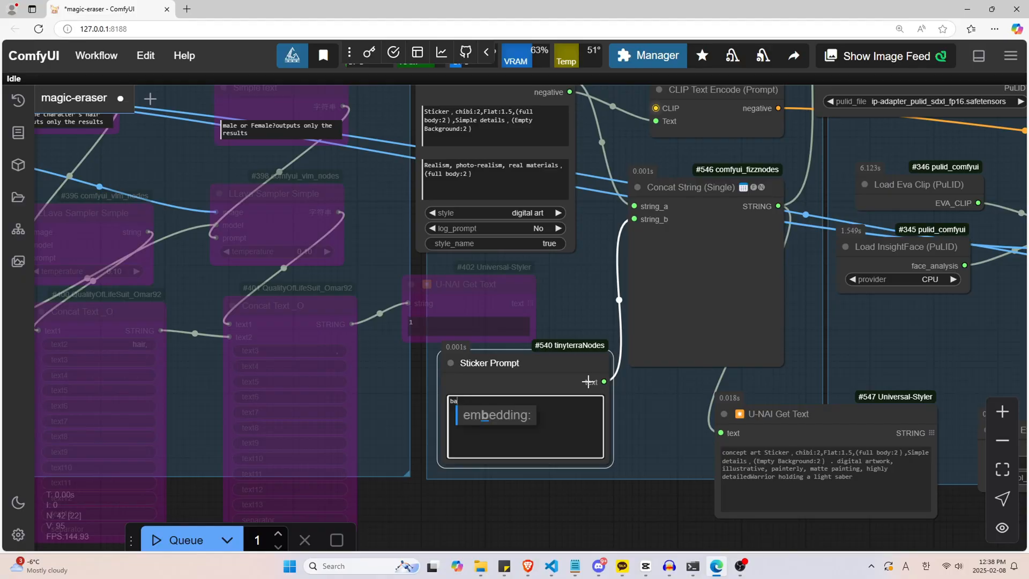
Enter a 'basketball player' sticker prompt, then start typing a soccer player description
text(basketball player)
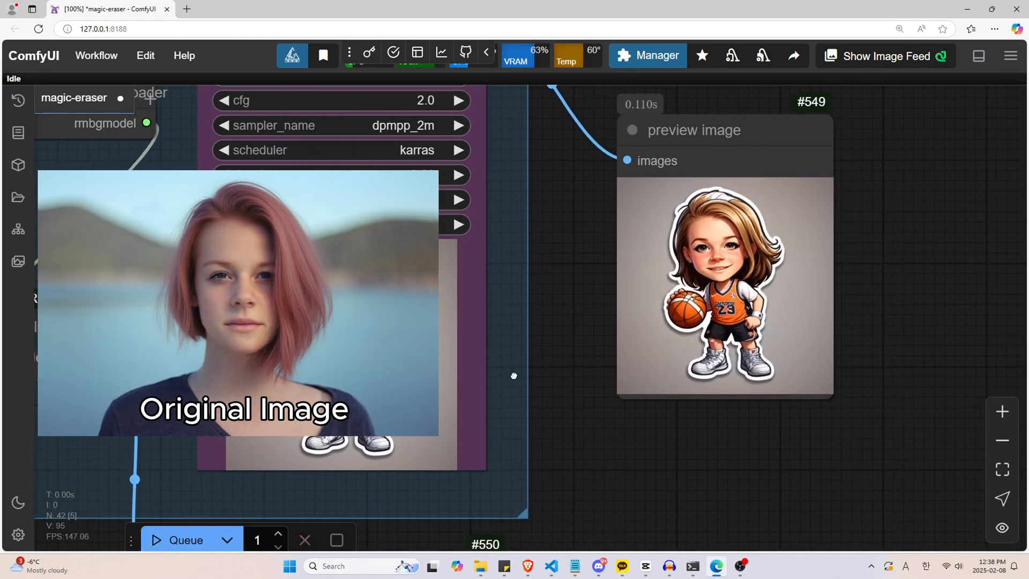
text(a socce)
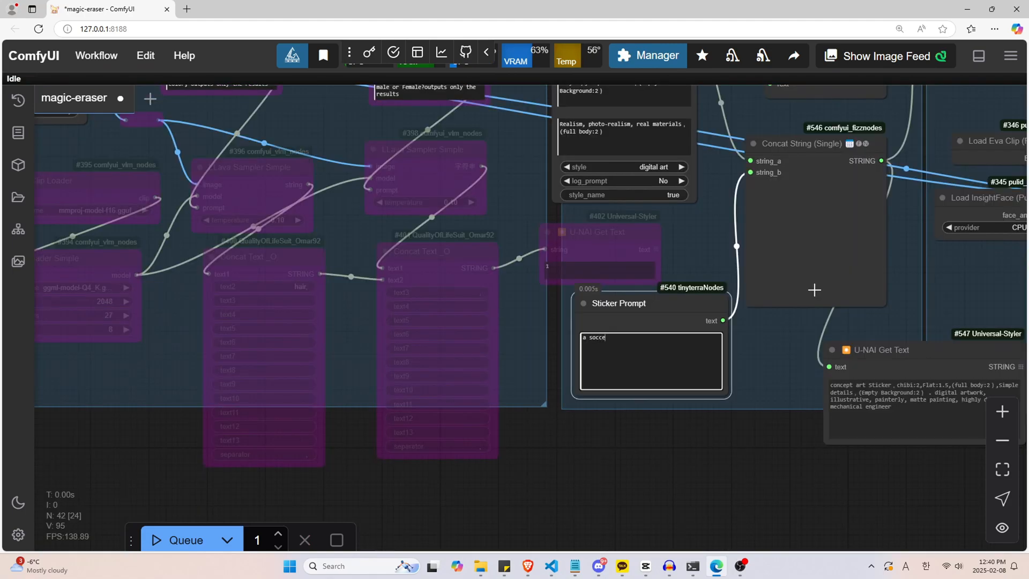
click(186, 540)
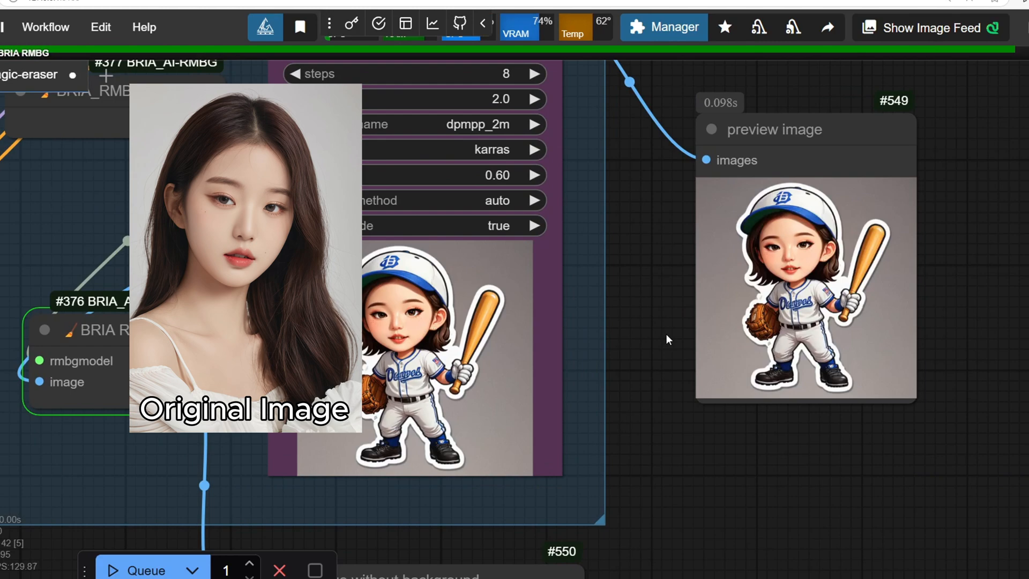
mouse_move(937, 302)
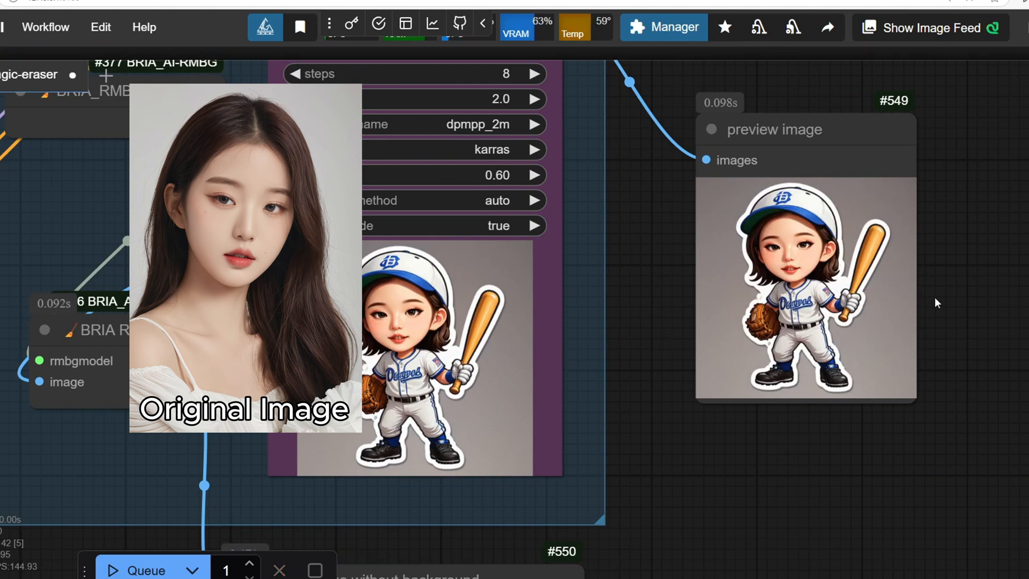